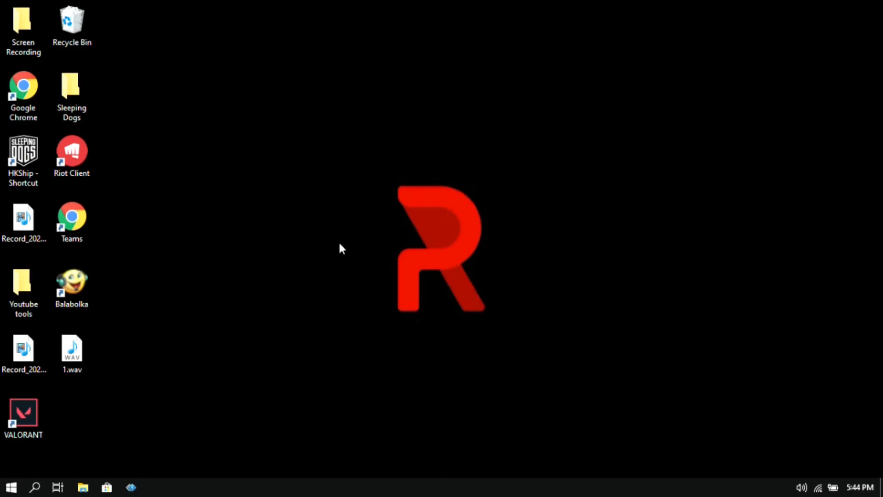
{"action": "mouse_move", "coordinate": [309, 177]}
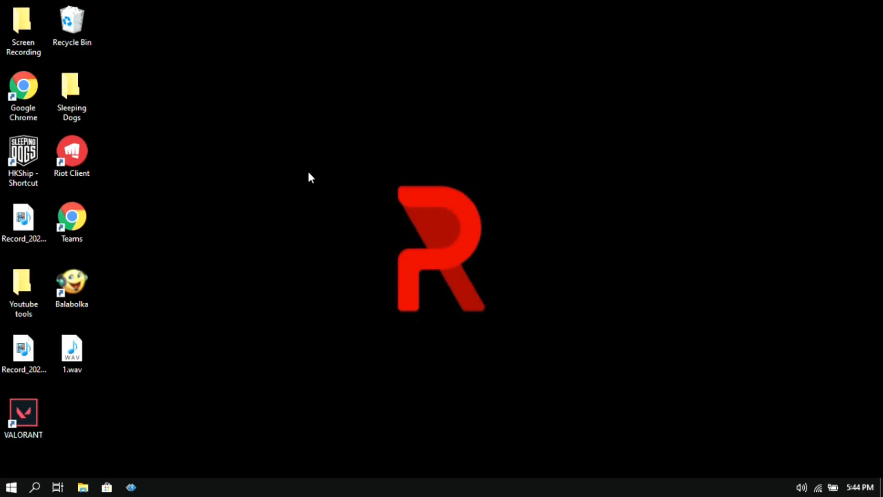
{"action": "mouse_move", "coordinate": [300, 196]}
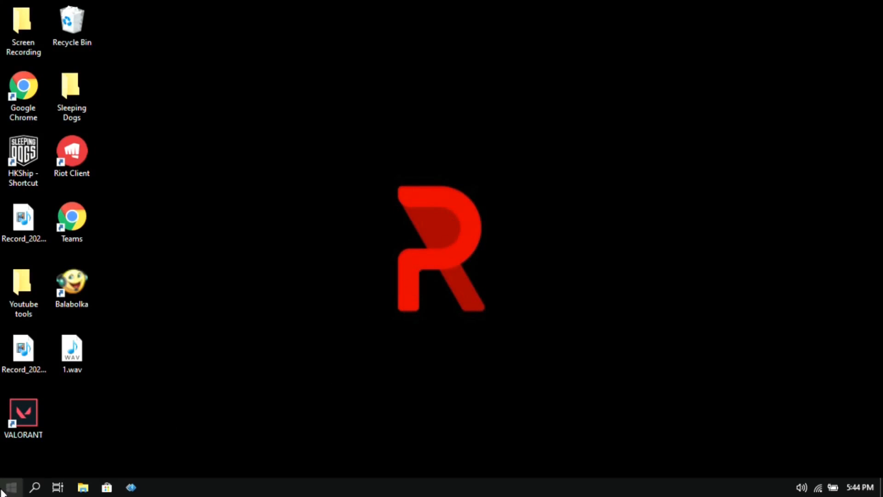
Bring up the Start menu and scroll through the installed apps list
{"action": "left_click", "coordinate": [11, 487]}
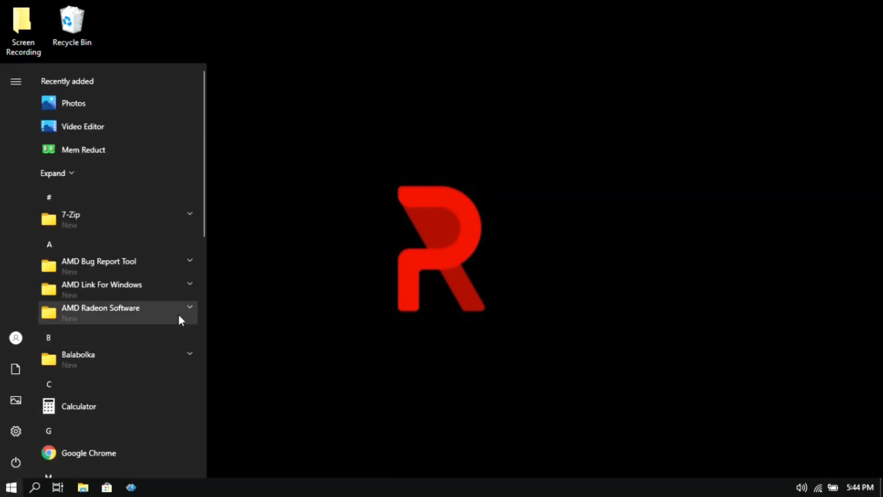
{"action": "scroll", "scroll_direction": "down", "scroll_amount": 3}
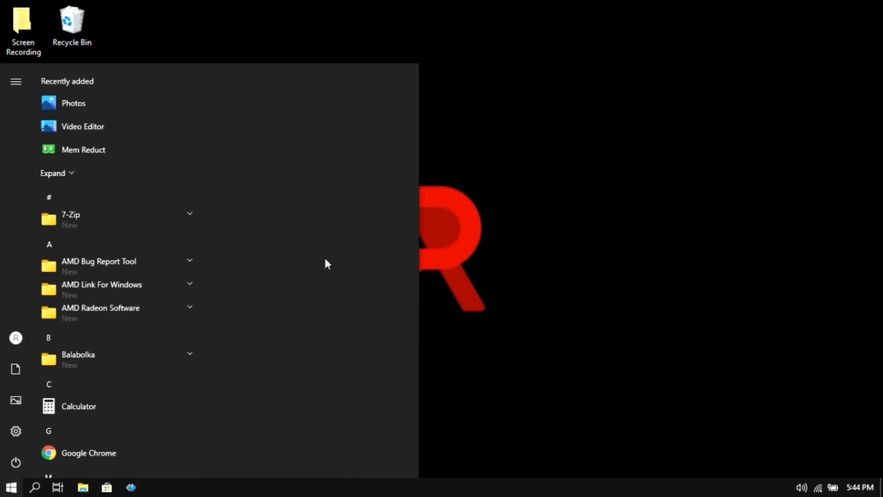
{"action": "scroll", "scroll_direction": "down", "scroll_amount": 3}
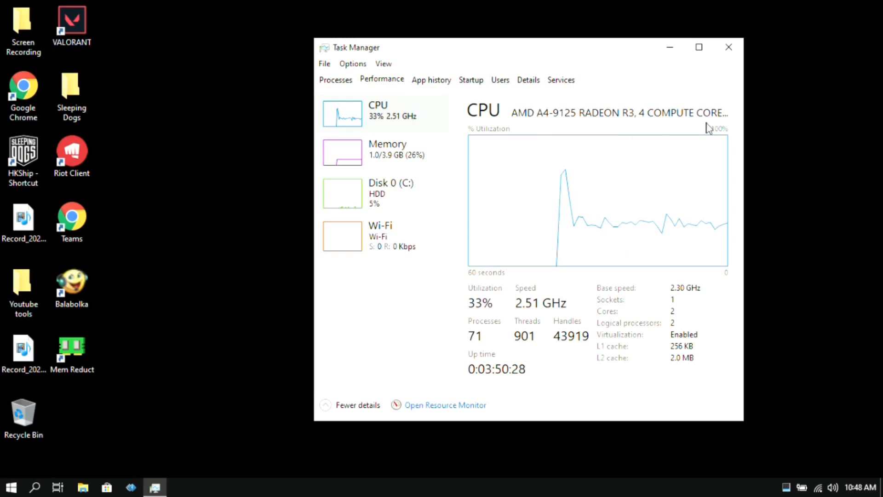
Close Task Manager after reviewing the CPU performance graph
{"action": "left_click", "coordinate": [729, 47]}
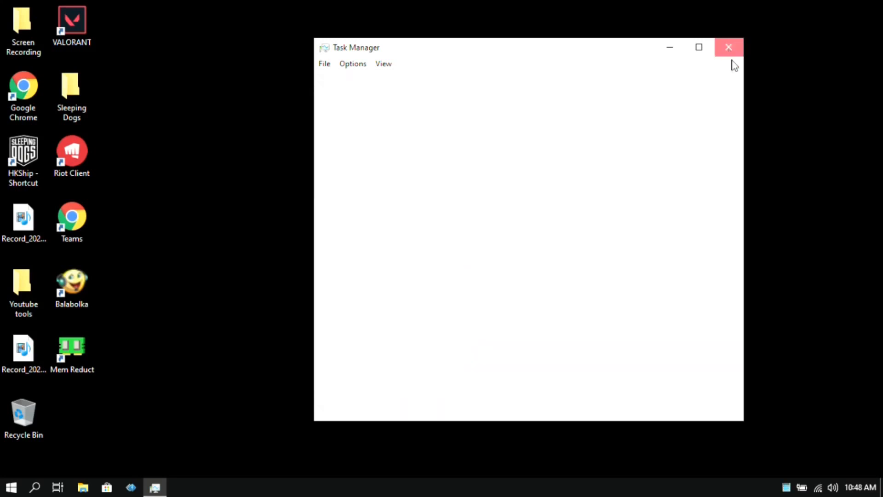
Launch Google Chrome from its desktop shortcut to reach revi.cc
{"action": "left_click", "coordinate": [729, 47]}
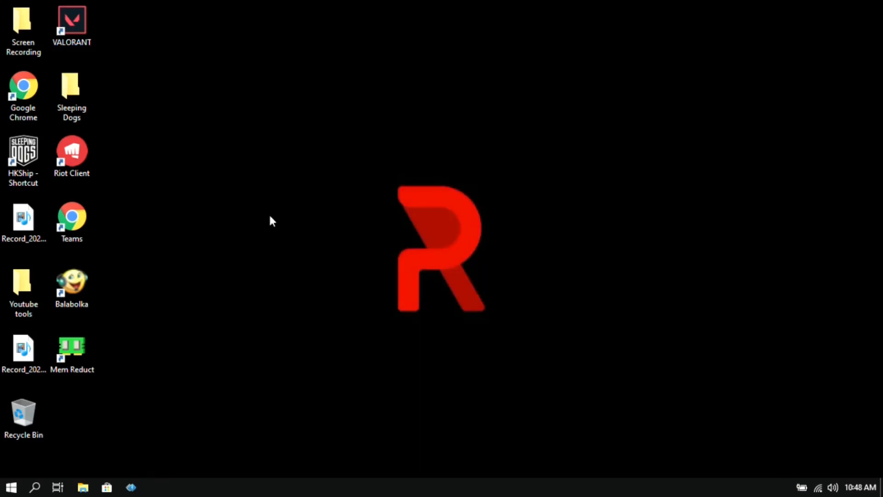
{"action": "left_click", "coordinate": [23, 90]}
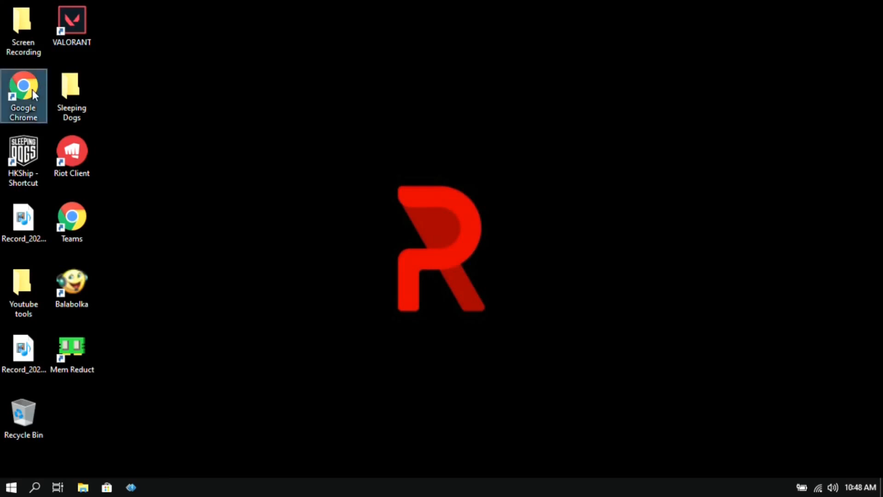
{"action": "double_click", "coordinate": [24, 96]}
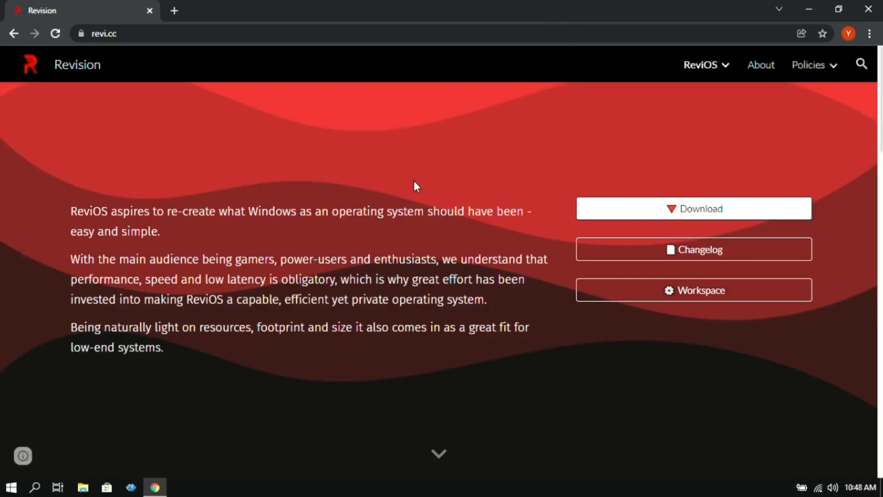
{"action": "mouse_move", "coordinate": [67, 220]}
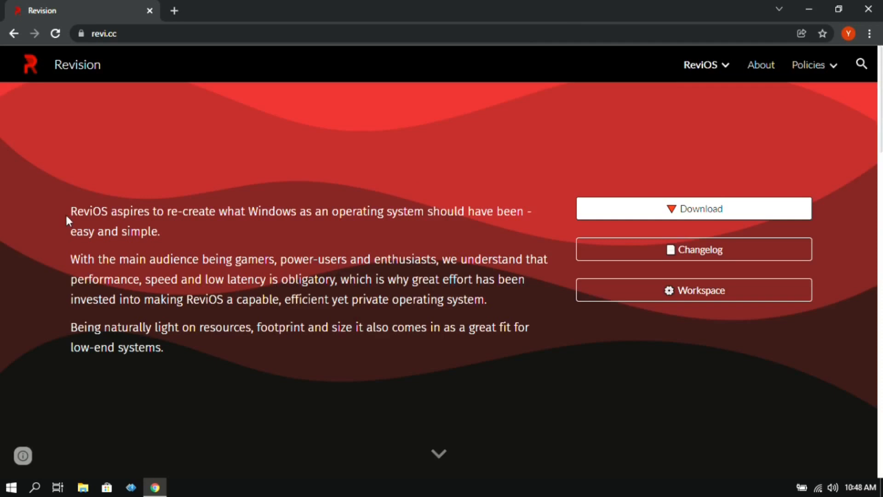
{"action": "mouse_move", "coordinate": [524, 392]}
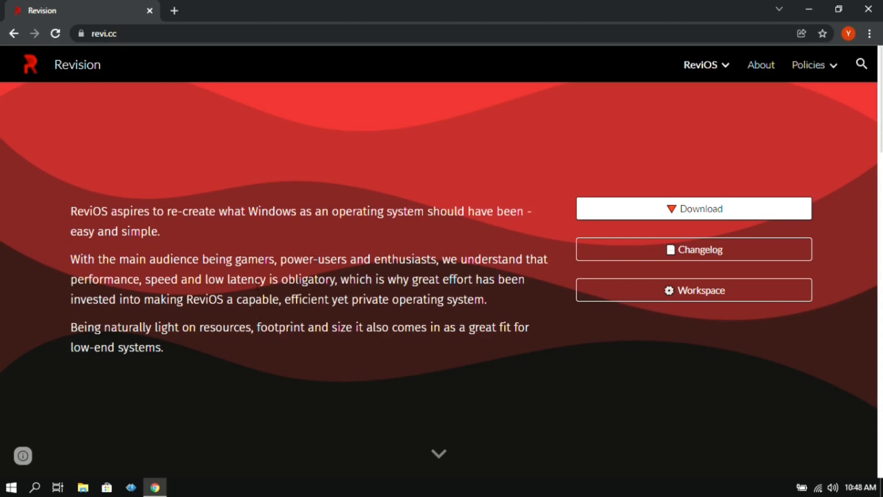
{"action": "mouse_move", "coordinate": [431, 456]}
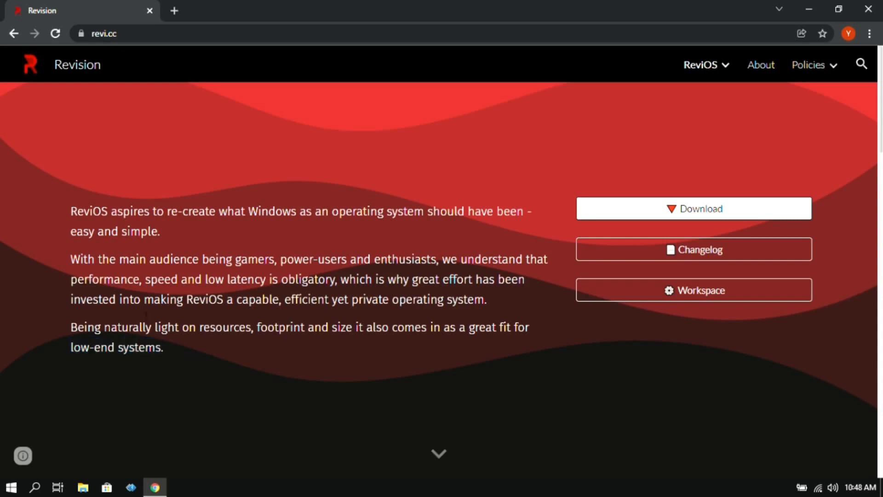
{"action": "mouse_move", "coordinate": [387, 436]}
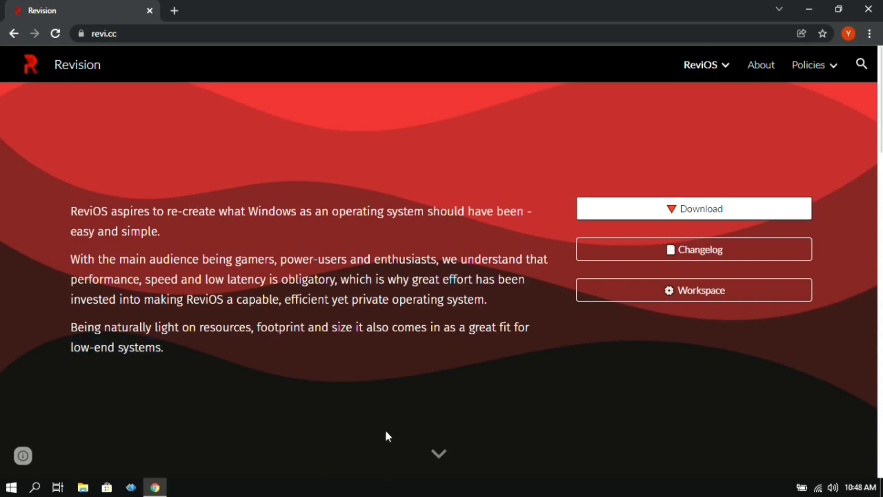
{"action": "scroll", "scroll_direction": "down", "scroll_amount": 3}
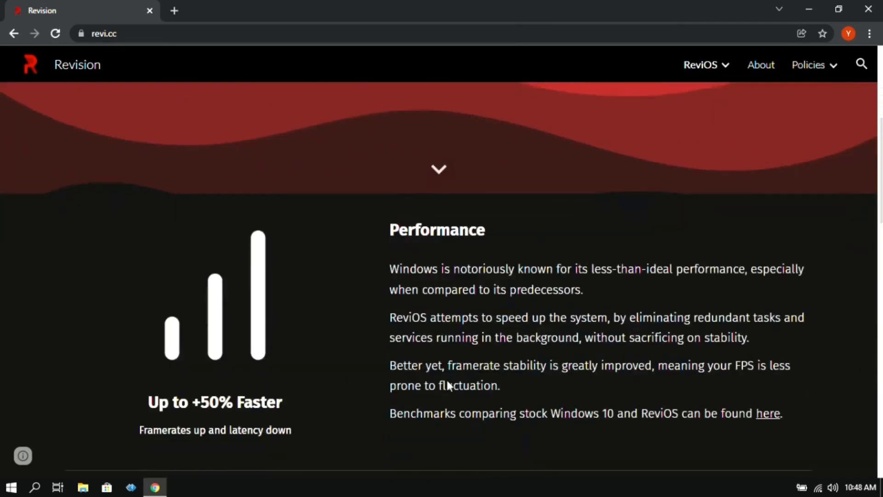
{"action": "scroll", "scroll_direction": "down", "scroll_amount": 3}
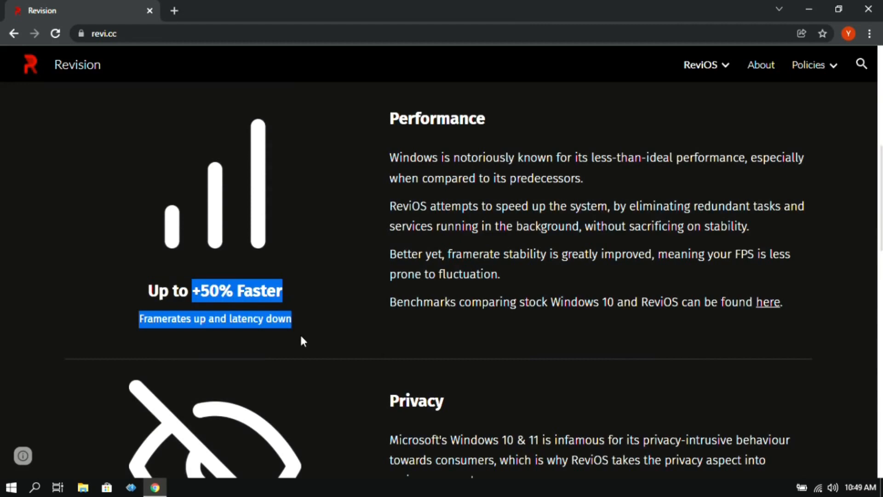
{"action": "scroll", "scroll_direction": "down", "scroll_amount": 3}
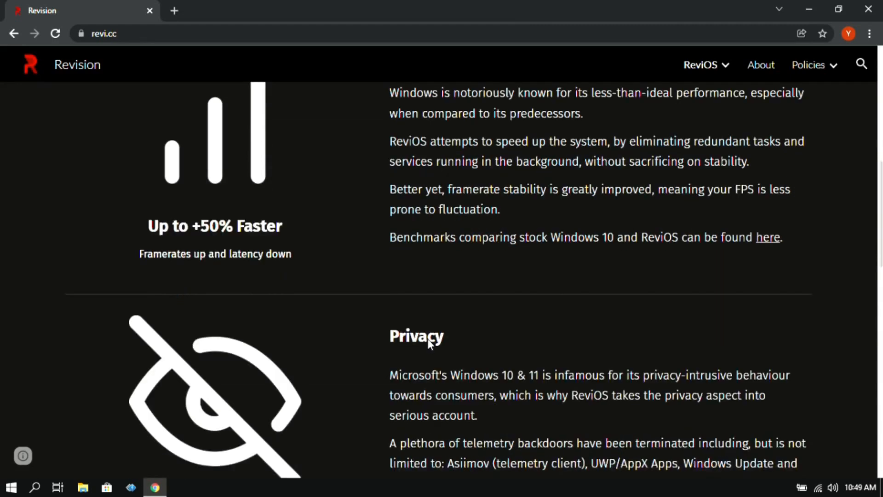
{"action": "scroll", "scroll_direction": "down", "scroll_amount": 3}
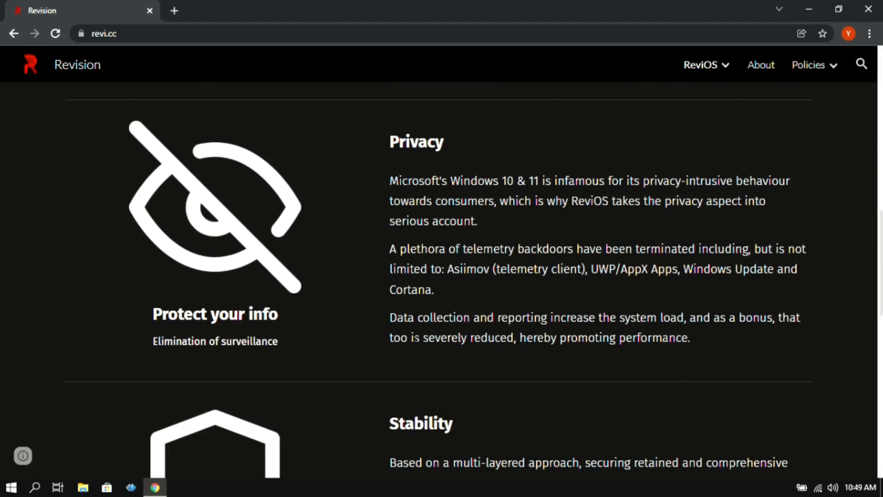
{"action": "scroll", "scroll_direction": "down", "scroll_amount": 3}
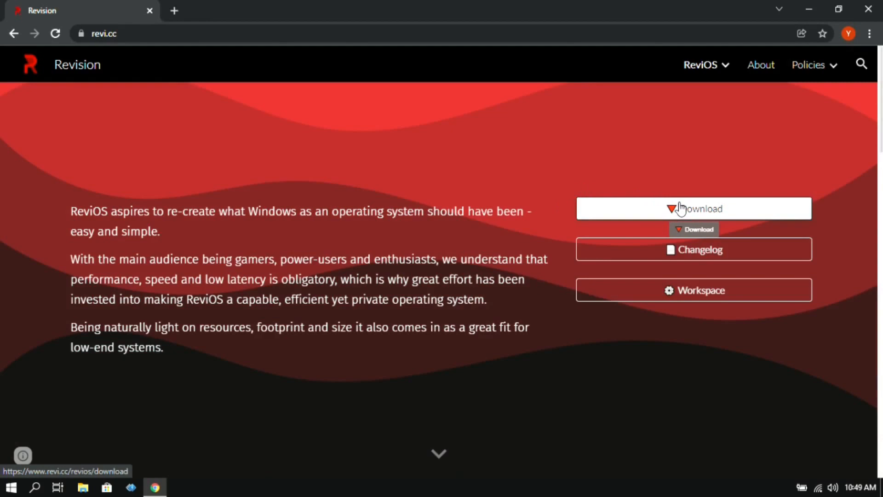
Go to the ReviOS Download page, then the Alternative downloads page listing older releases
{"action": "left_click", "coordinate": [693, 209]}
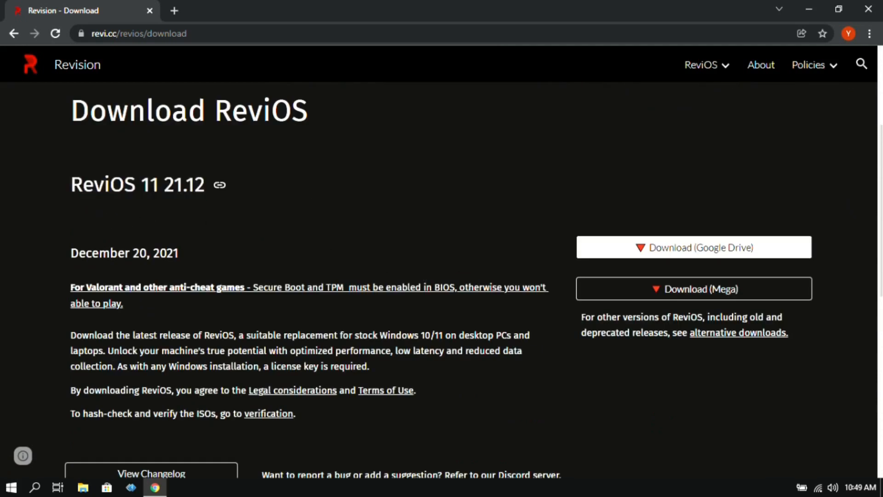
{"action": "mouse_move", "coordinate": [289, 184]}
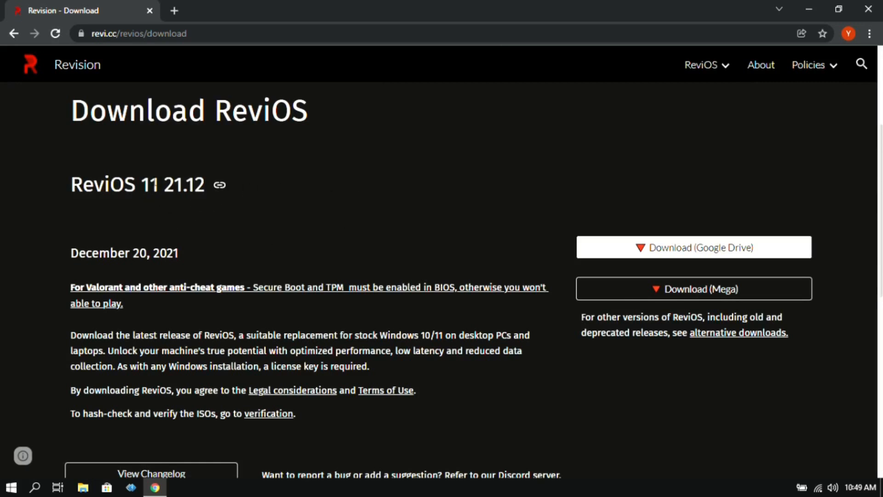
{"action": "scroll", "scroll_direction": "down", "scroll_amount": 3}
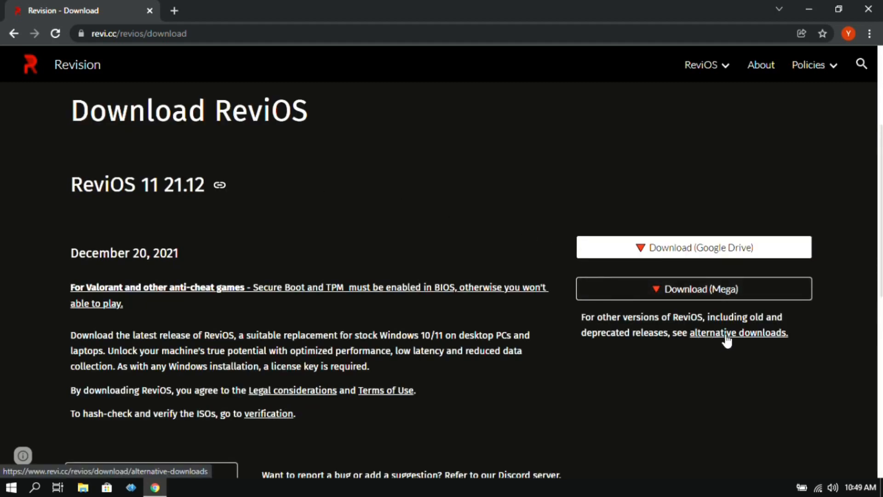
{"action": "left_click", "coordinate": [738, 333]}
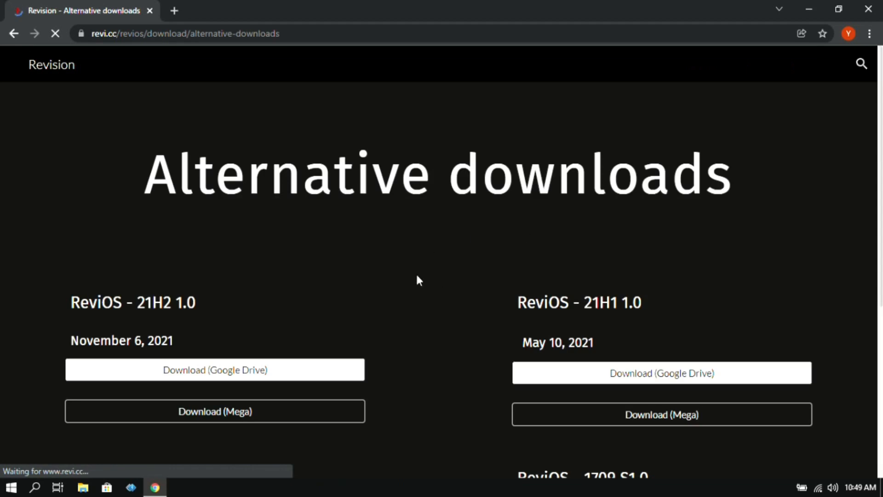
{"action": "scroll", "scroll_direction": "down", "scroll_amount": 3}
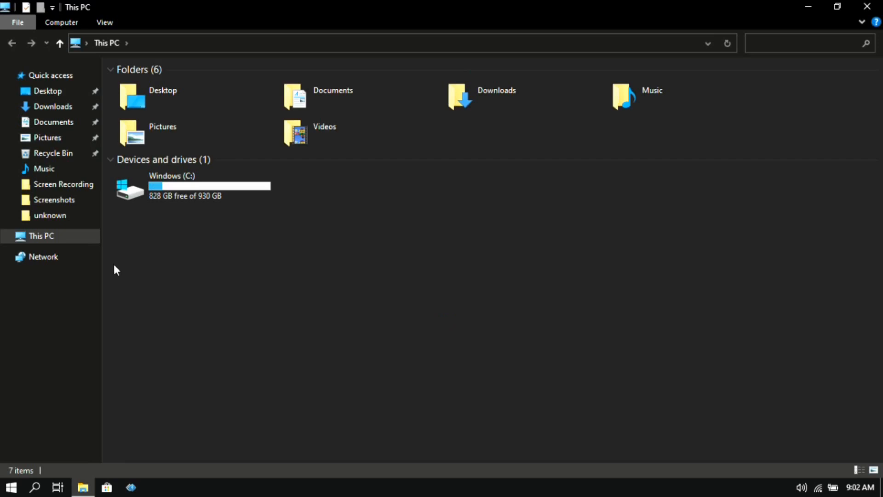
Show the Downloads folder with ReviOS_21H2_1.0.ISO and rufus-3.17p.exe, leaving nothing selected
{"action": "left_click", "coordinate": [53, 107]}
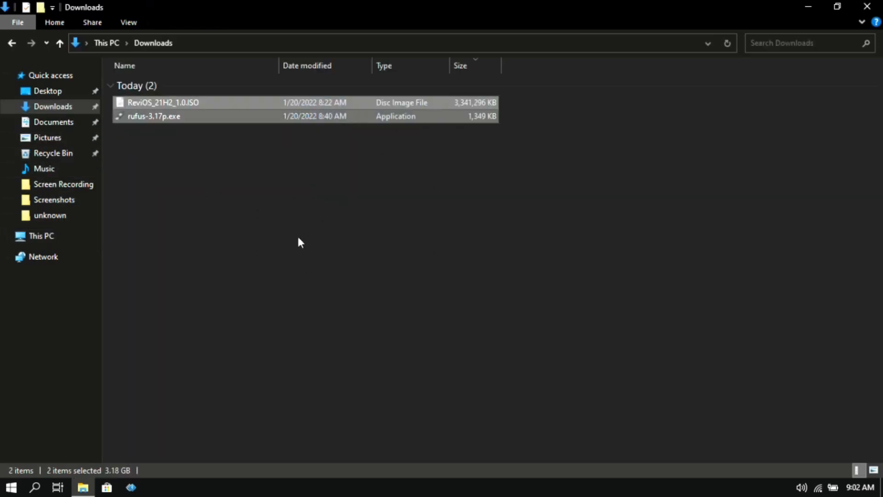
{"action": "left_click", "coordinate": [163, 102]}
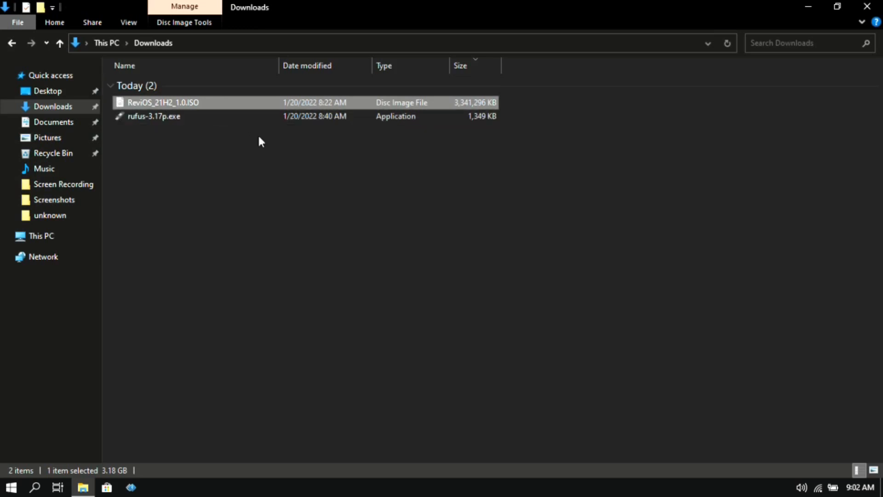
{"action": "mouse_move", "coordinate": [207, 111]}
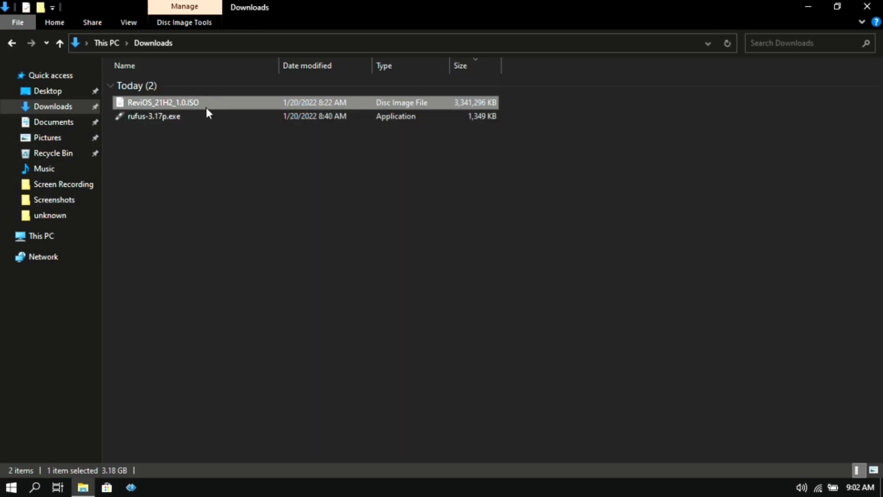
{"action": "left_click", "coordinate": [230, 191]}
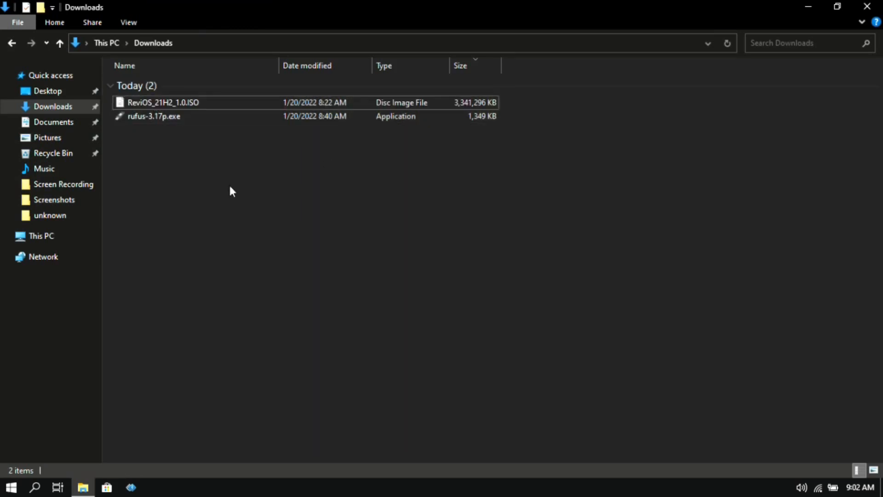
{"action": "mouse_move", "coordinate": [130, 136]}
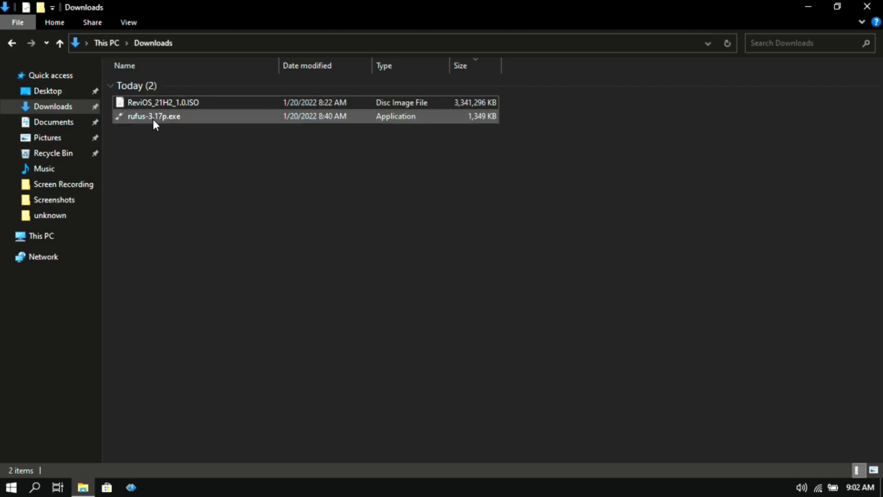
Launch Rufus 3.17 from rufus-3.17p.exe with the 16 GB REVIOS_21H2 drive detected
{"action": "double_click", "coordinate": [153, 116]}
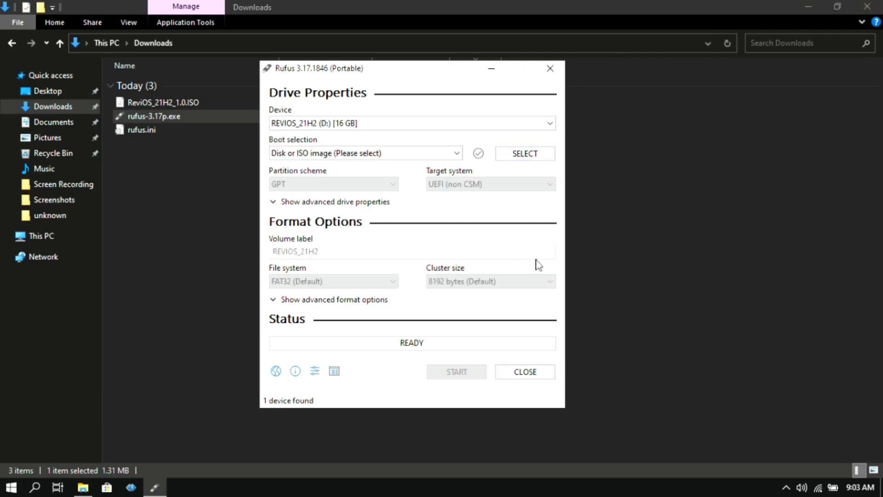
{"action": "mouse_move", "coordinate": [386, 169]}
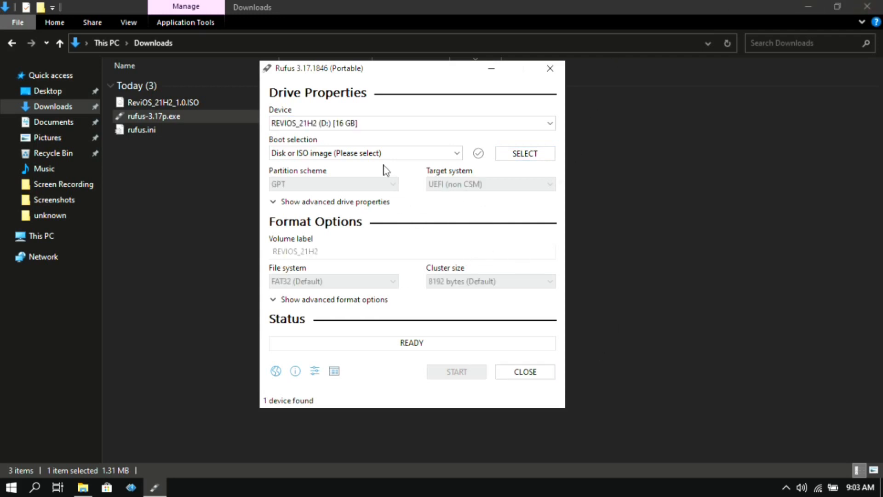
{"action": "mouse_move", "coordinate": [410, 146]}
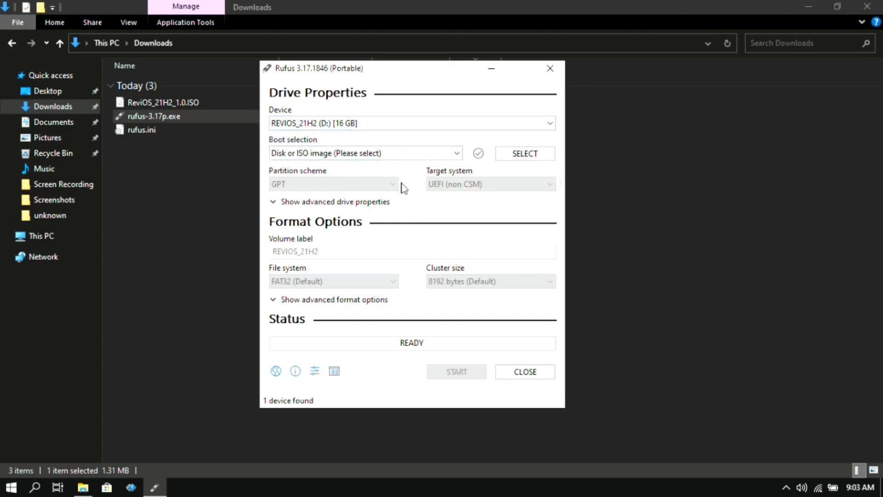
{"action": "left_click", "coordinate": [365, 153]}
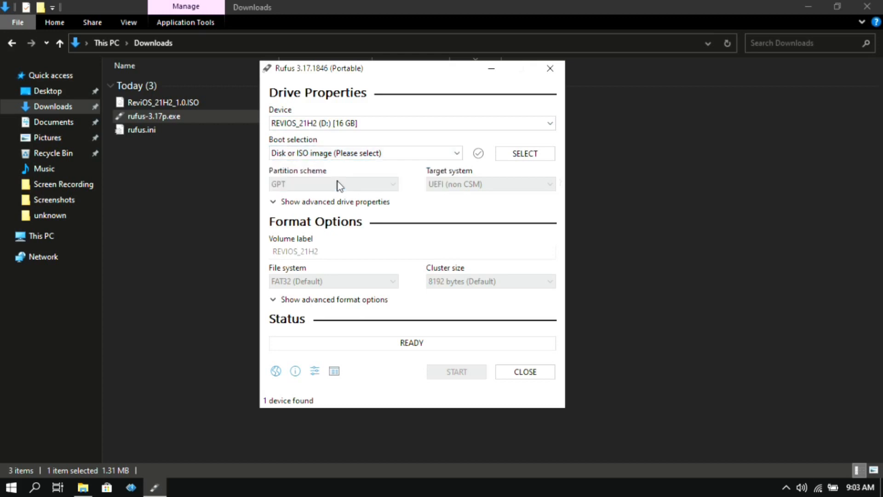
Load ReviOS_21H2_1.0.ISO as the Disk or ISO image boot selection in Rufus
{"action": "left_click", "coordinate": [364, 153]}
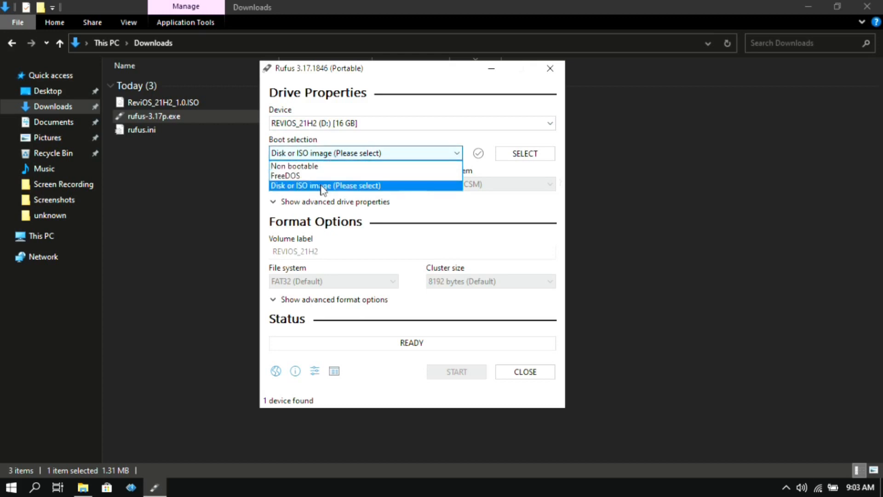
{"action": "left_click", "coordinate": [326, 185]}
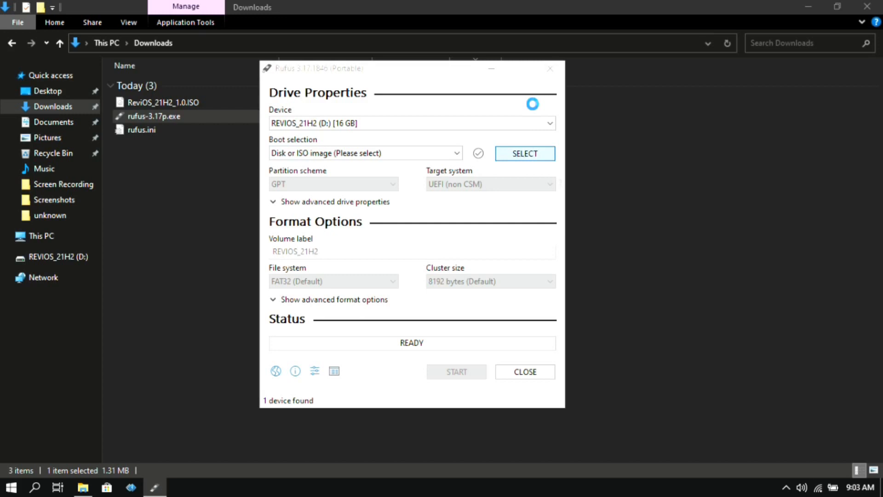
{"action": "left_click", "coordinate": [524, 154]}
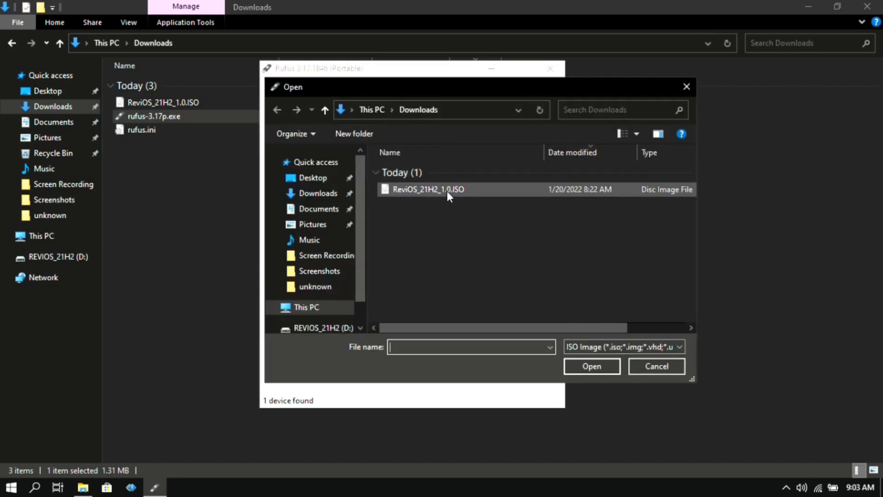
{"action": "left_click", "coordinate": [428, 189]}
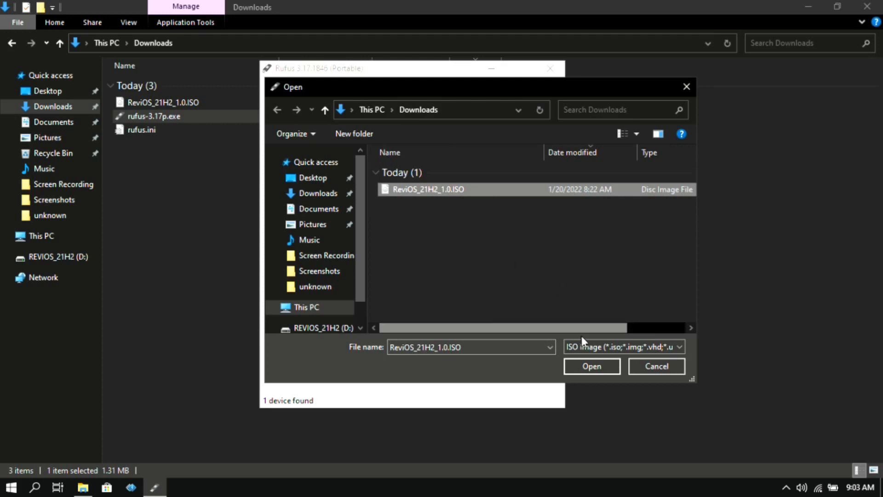
{"action": "left_click", "coordinate": [591, 366]}
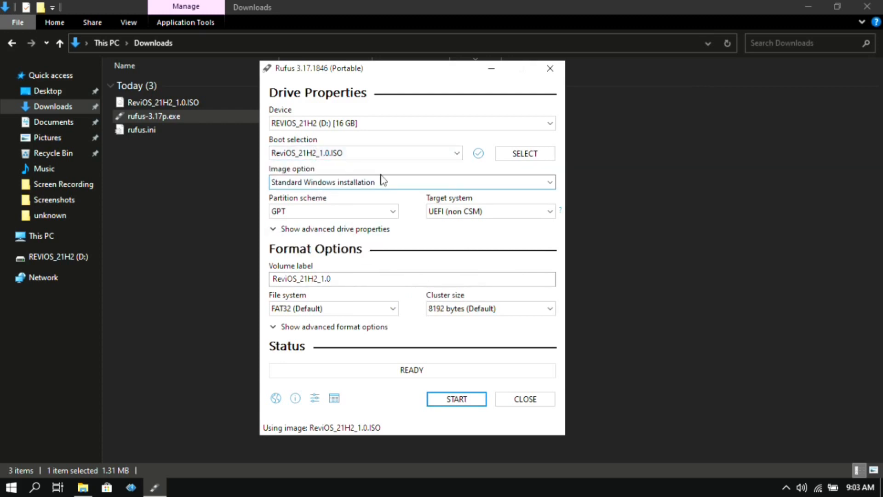
Keep GPT partitioning, start writing the image, and accept the data-erase warning
{"action": "left_click", "coordinate": [412, 181]}
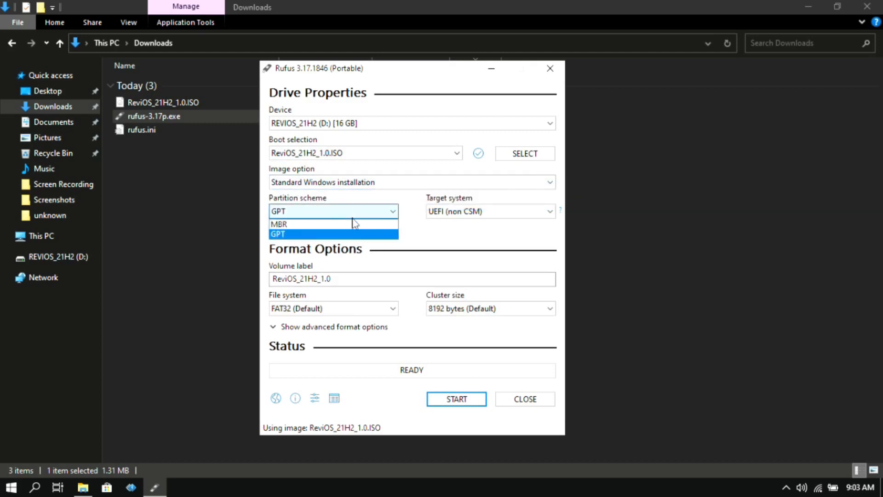
{"action": "left_click", "coordinate": [277, 233]}
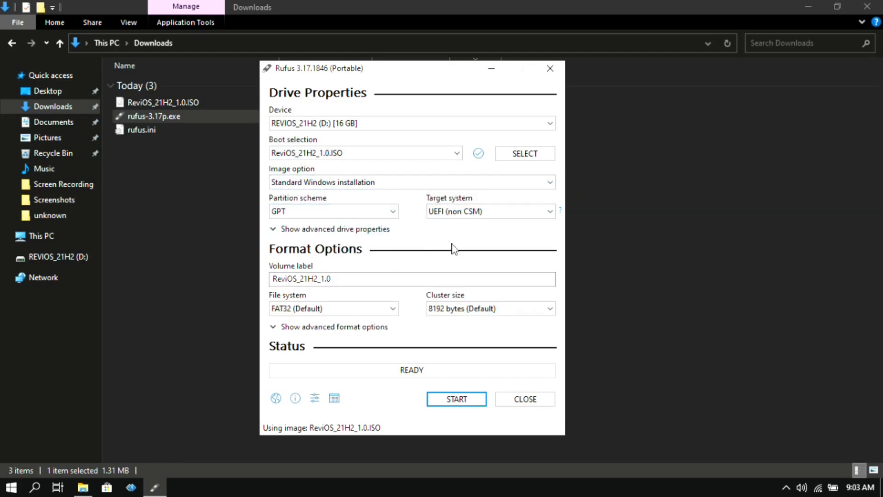
{"action": "mouse_move", "coordinate": [403, 254]}
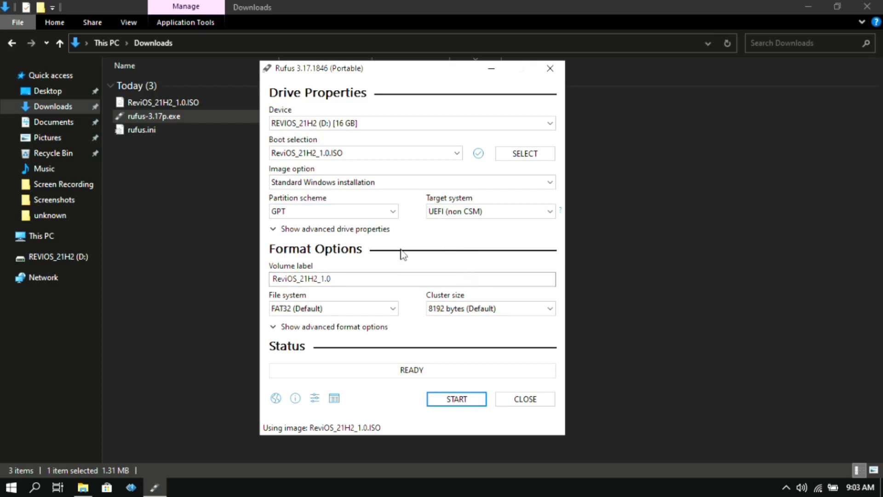
{"action": "mouse_move", "coordinate": [495, 354]}
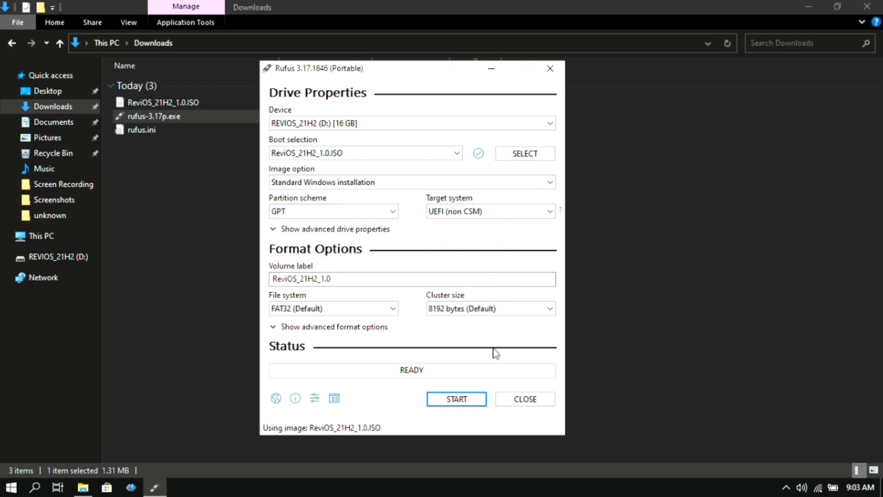
{"action": "left_click", "coordinate": [455, 399]}
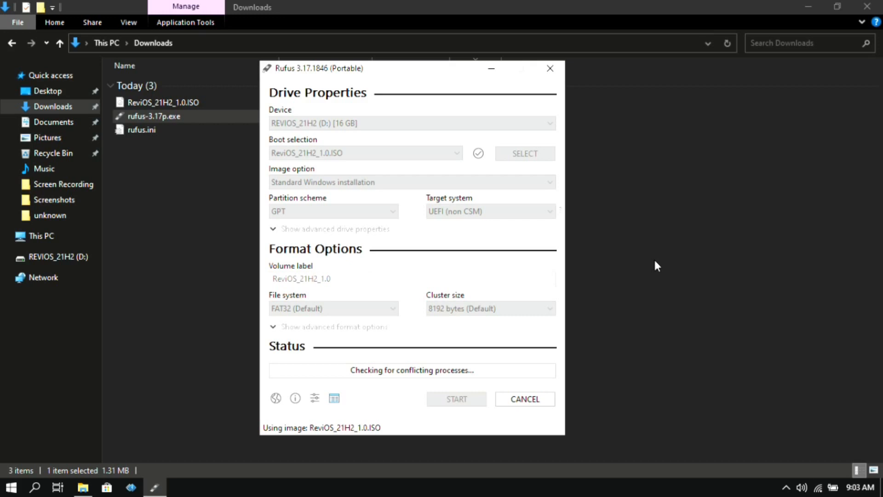
{"action": "left_click", "coordinate": [456, 398]}
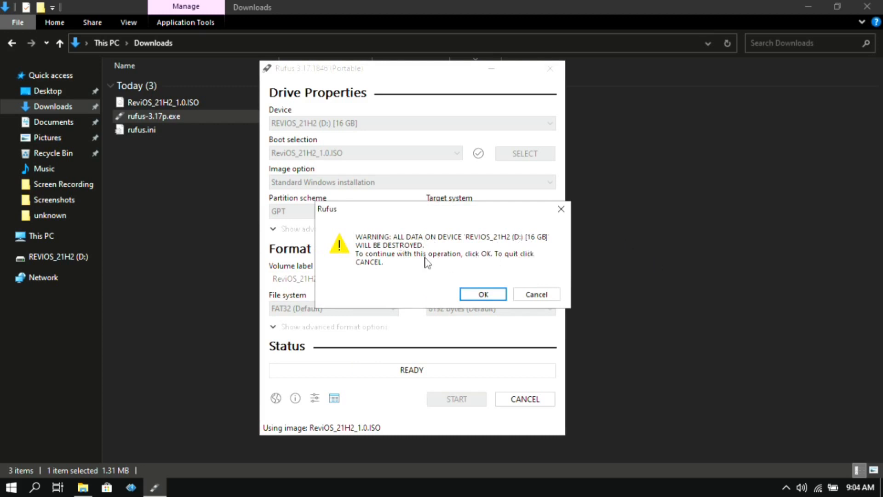
{"action": "mouse_move", "coordinate": [441, 272]}
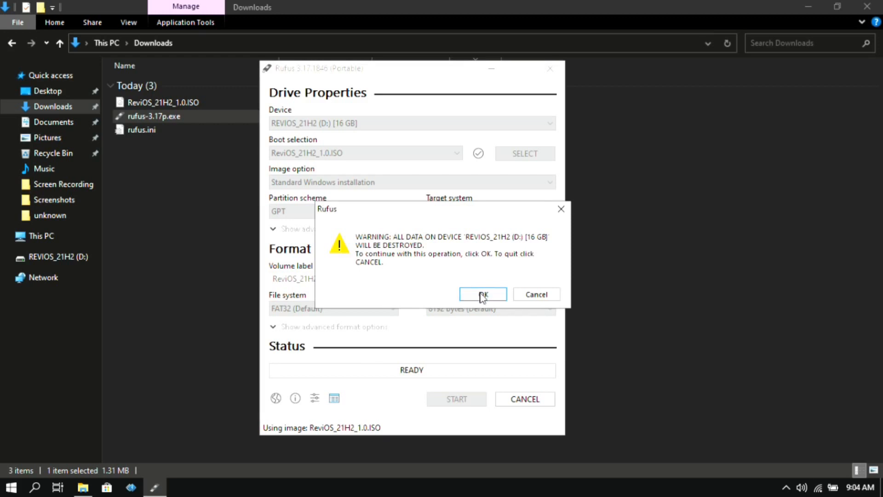
{"action": "left_click", "coordinate": [482, 294]}
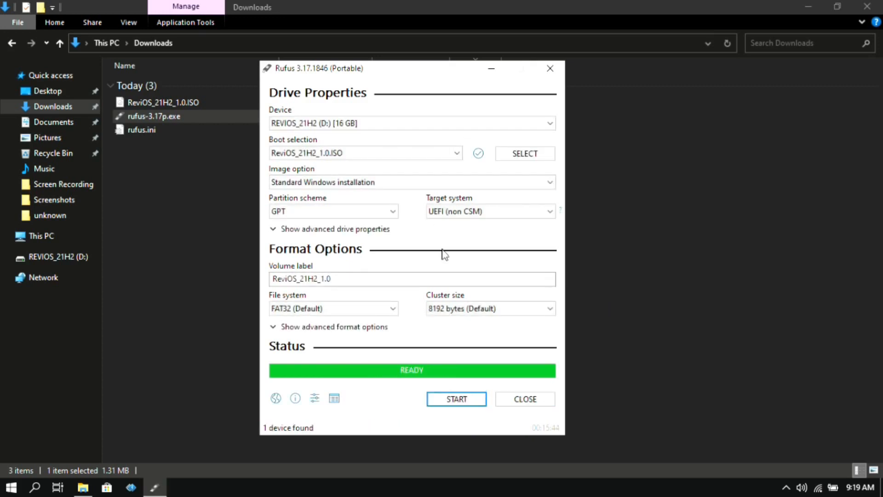
{"action": "mouse_move", "coordinate": [459, 377]}
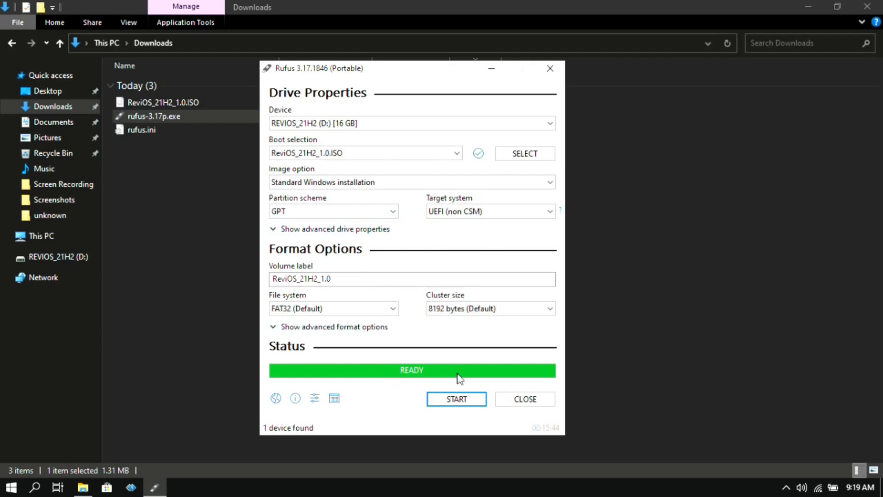
{"action": "mouse_move", "coordinate": [497, 368]}
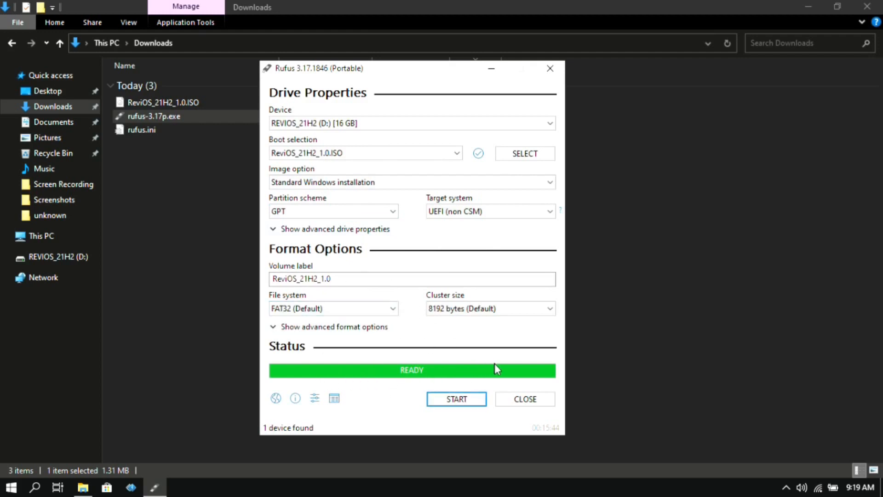
Close Rufus, check the REVIOS_21H2 (D:) drive's setup files in This PC, then close Explorer
{"action": "left_click", "coordinate": [523, 398]}
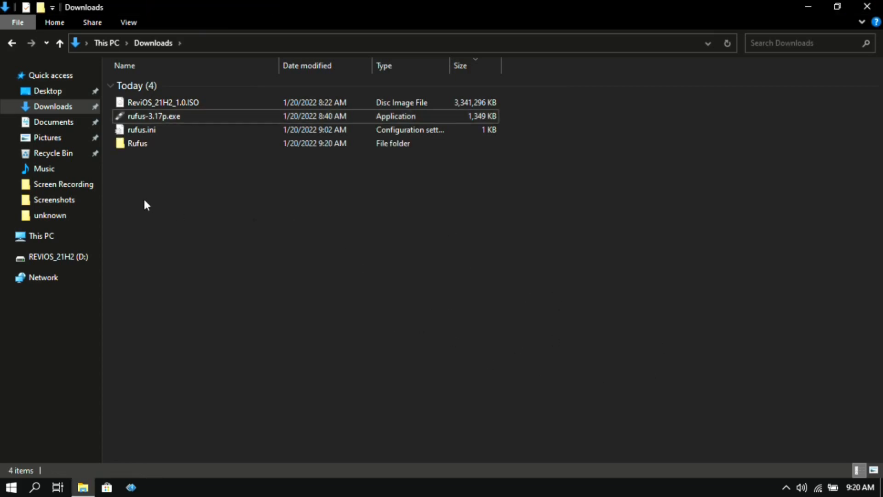
{"action": "left_click", "coordinate": [40, 236]}
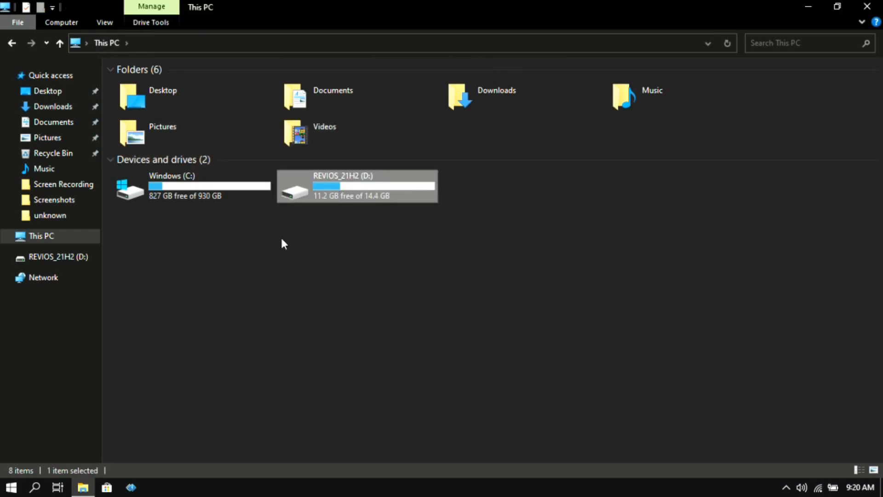
{"action": "double_click", "coordinate": [357, 186]}
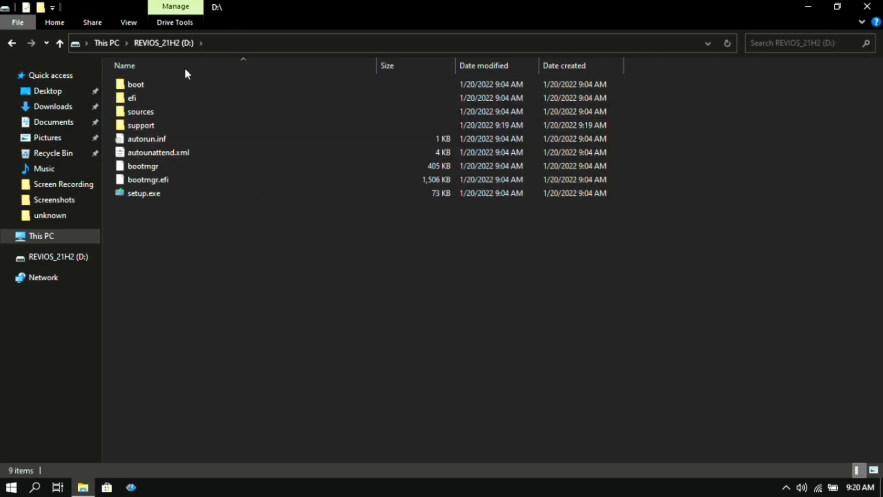
{"action": "left_click", "coordinate": [41, 236]}
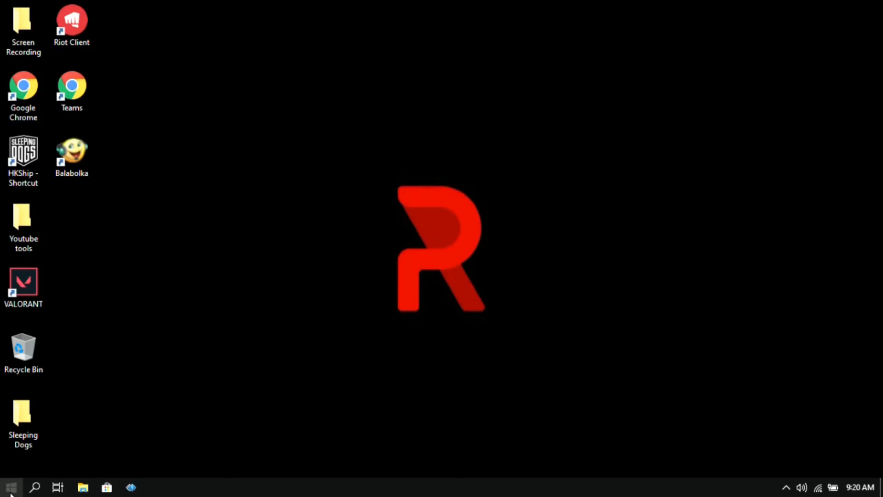
From Settings > Recovery, restart the PC into Advanced startup
{"action": "left_click", "coordinate": [10, 486]}
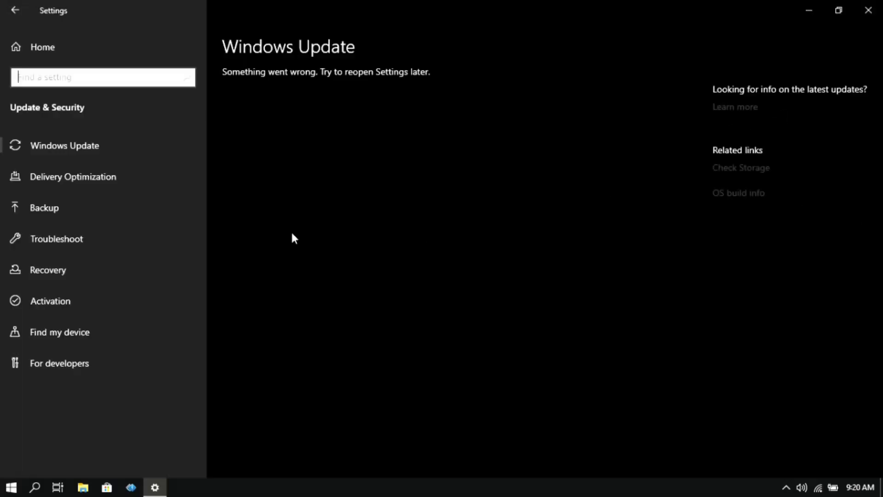
{"action": "mouse_move", "coordinate": [92, 270]}
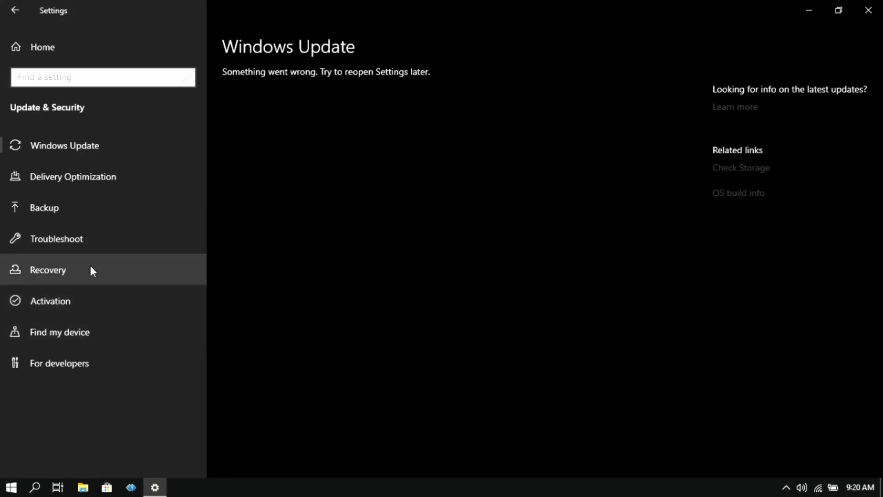
{"action": "left_click", "coordinate": [48, 269]}
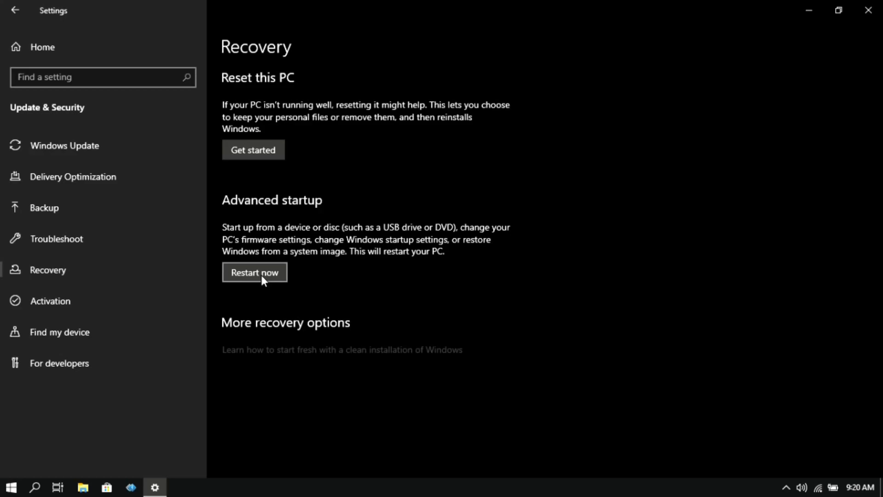
{"action": "left_click", "coordinate": [254, 272]}
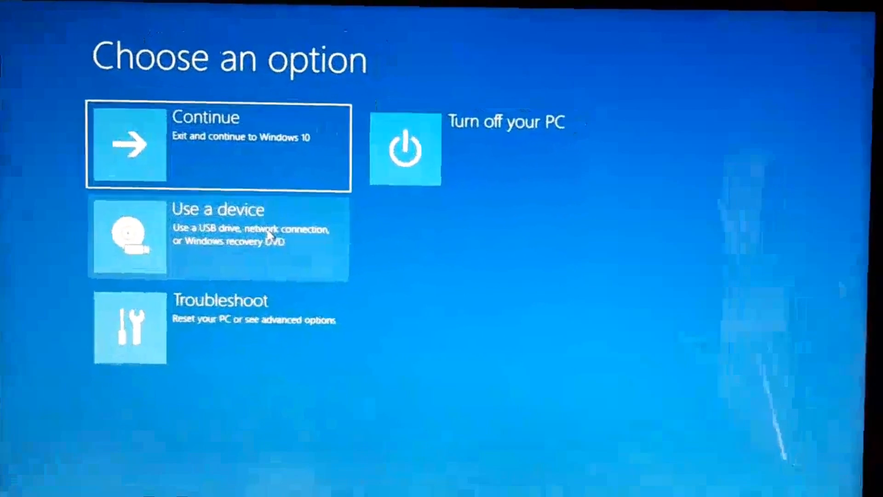
Start the PC from a device, choosing the USB Drive (UEFI) to boot into Windows Setup
{"action": "left_click", "coordinate": [219, 236]}
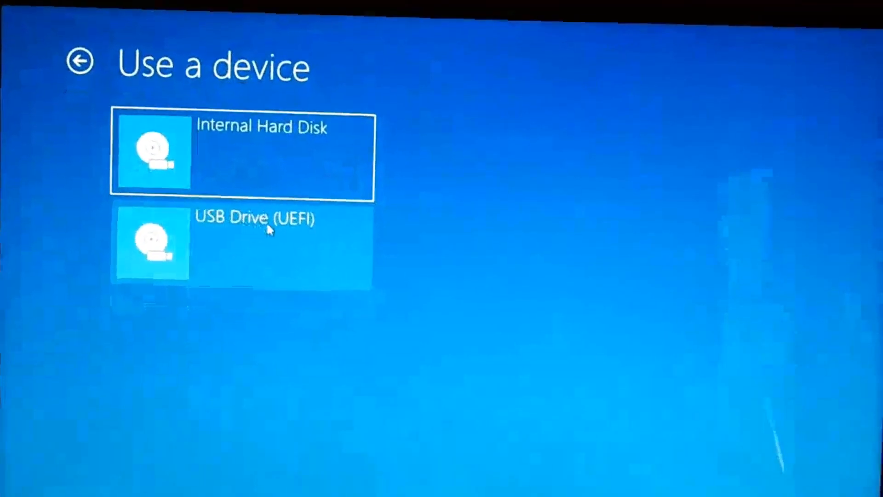
{"action": "left_click", "coordinate": [242, 242]}
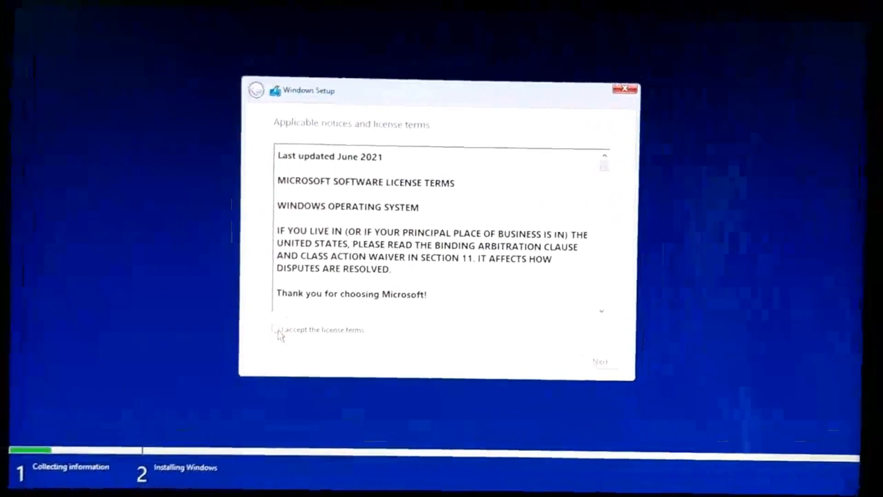
Accept the license terms and continue to the install-location step listing Drive 0's partitions
{"action": "left_click", "coordinate": [280, 333]}
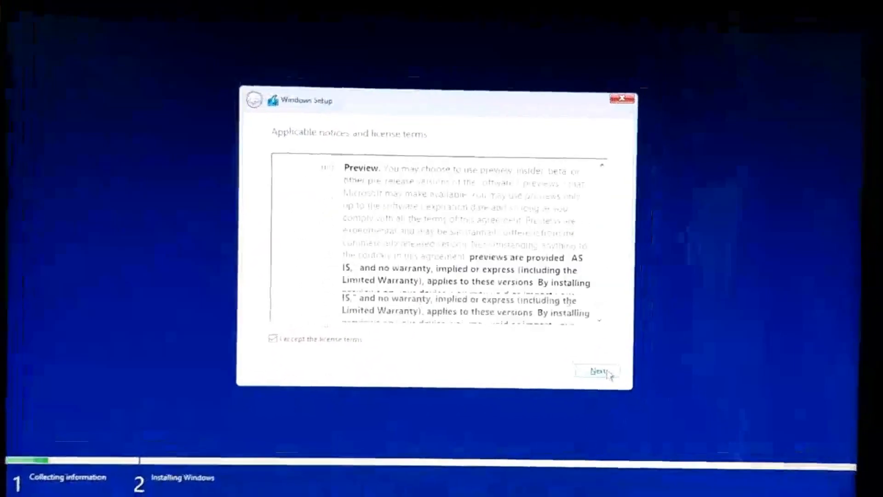
{"action": "left_click", "coordinate": [597, 372]}
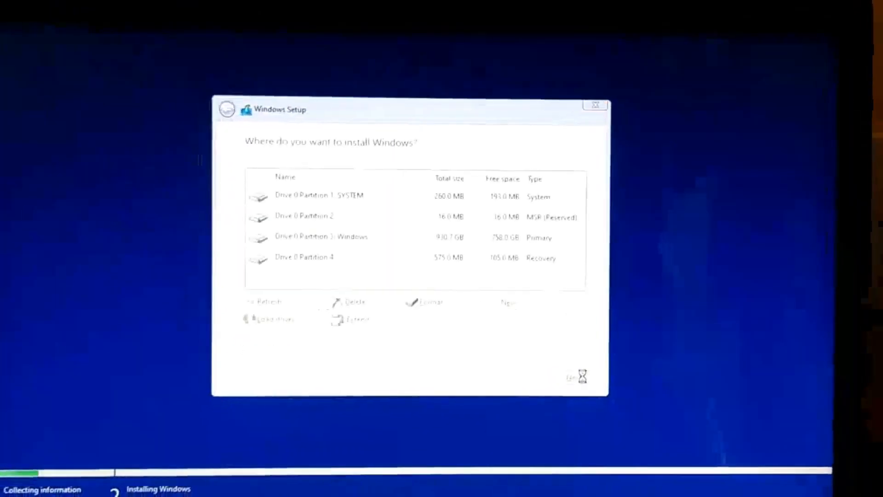
{"action": "left_click", "coordinate": [338, 242]}
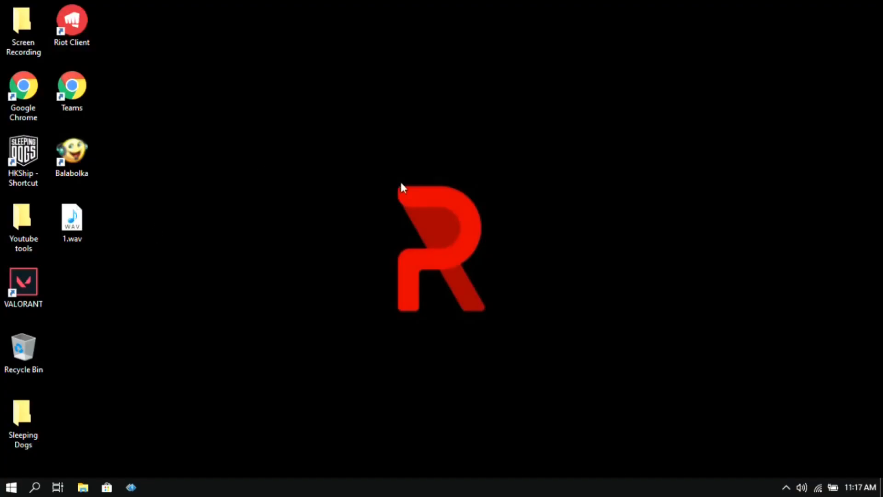
{"action": "left_click_drag", "start_coordinate": [403, 188], "coordinate": [640, 344]}
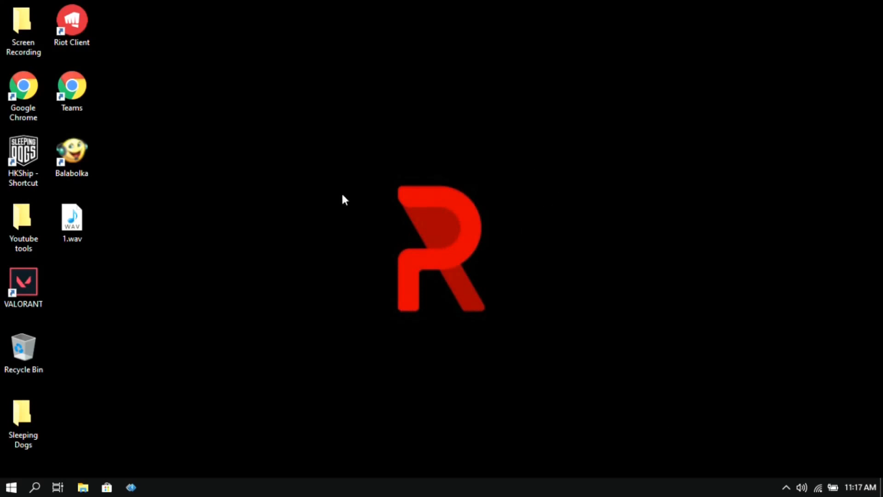
{"action": "mouse_move", "coordinate": [338, 151]}
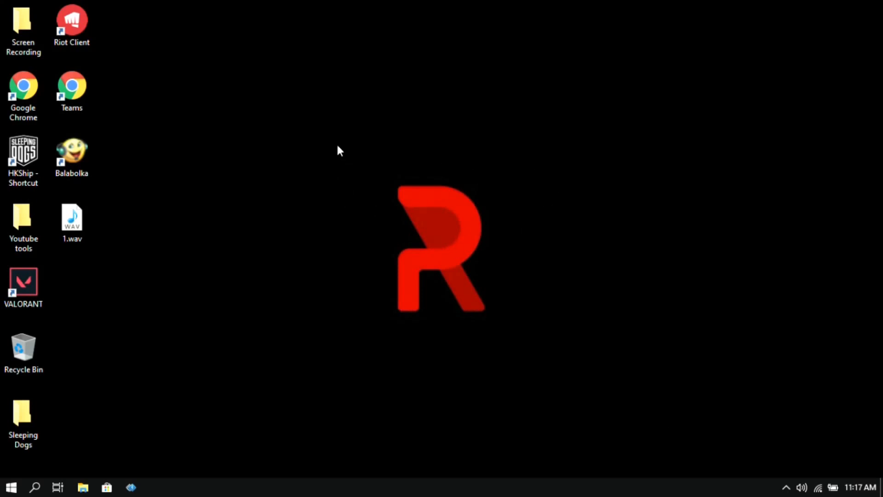
{"action": "mouse_move", "coordinate": [397, 238]}
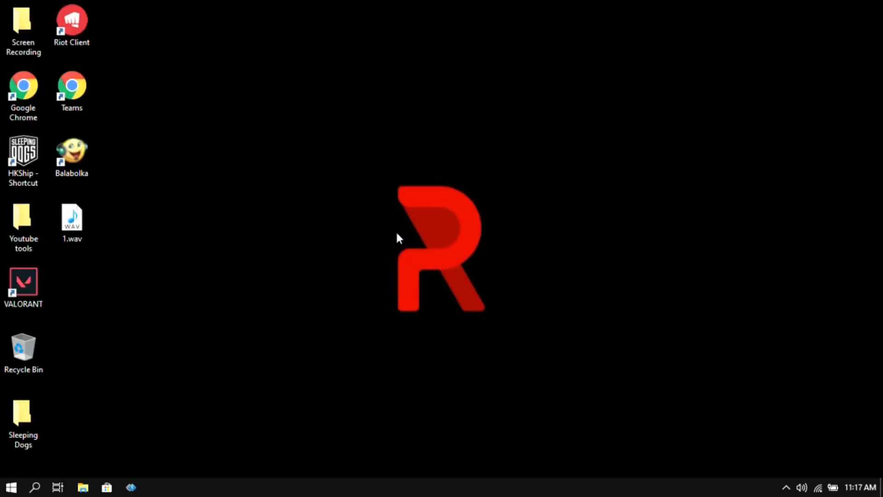